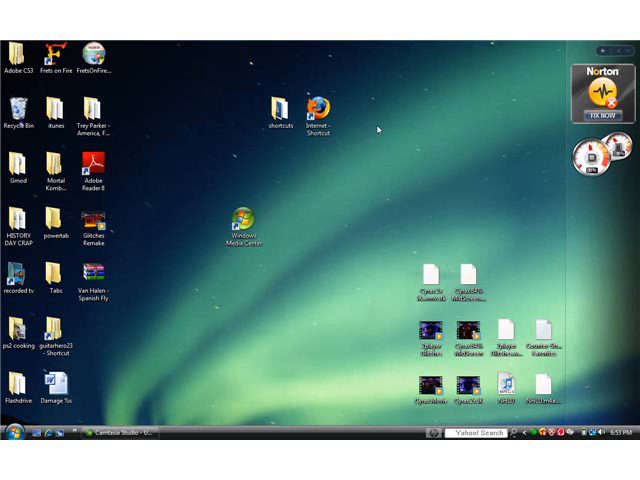
# - Launch Firefox and enter youtube in the address bar to get YouTube suggestions
pyautogui.click(316, 110)
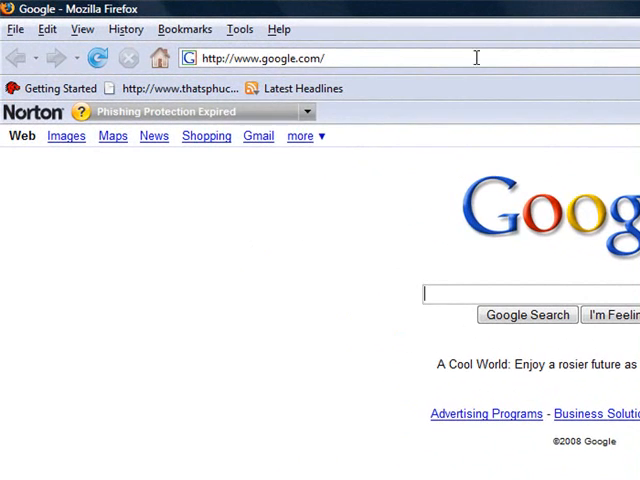
pyautogui.write('youtbe')
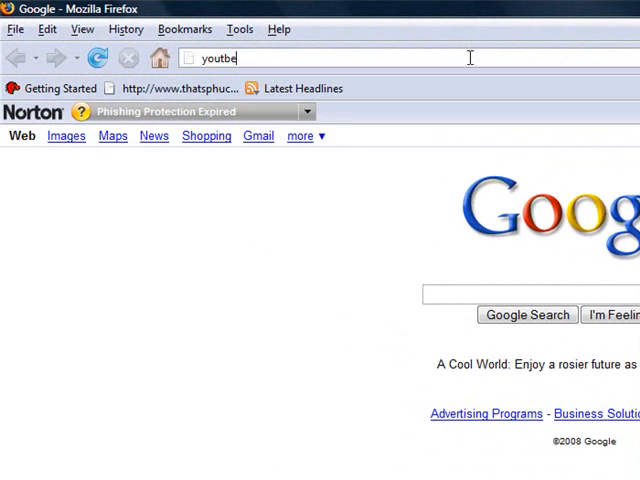
pyautogui.write('youtube')
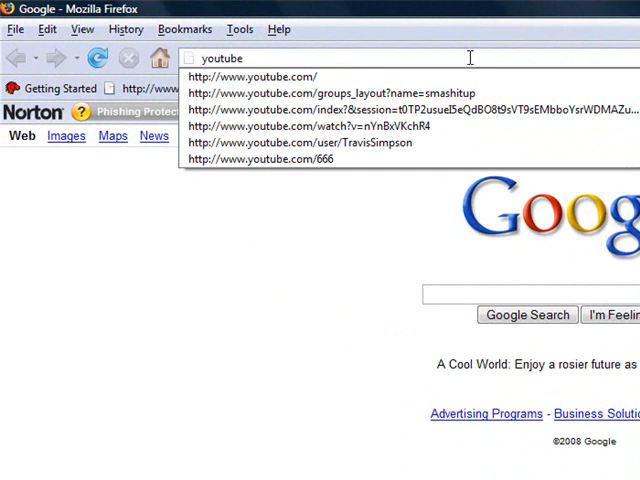
# - Go to youtube.com and reach the Rick Astley "Never Gonna Give You Up" video from the home page
pyautogui.click(268, 76)
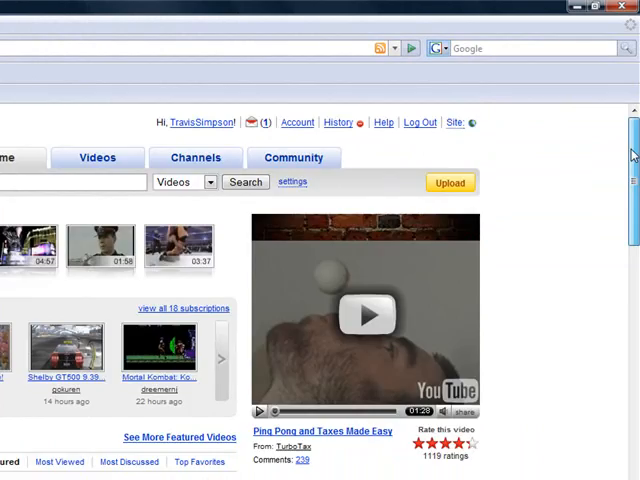
pyautogui.scroll(-3)
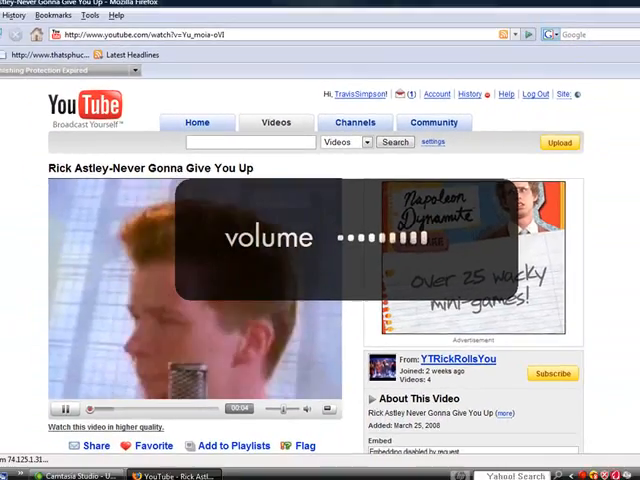
pyautogui.scroll(-3)
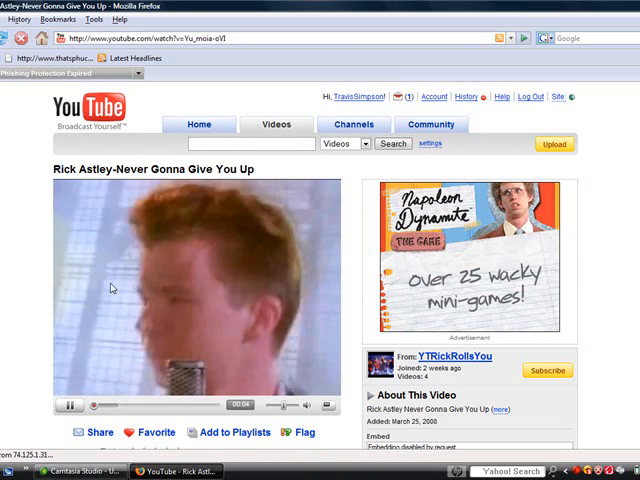
pyautogui.scroll(-3)
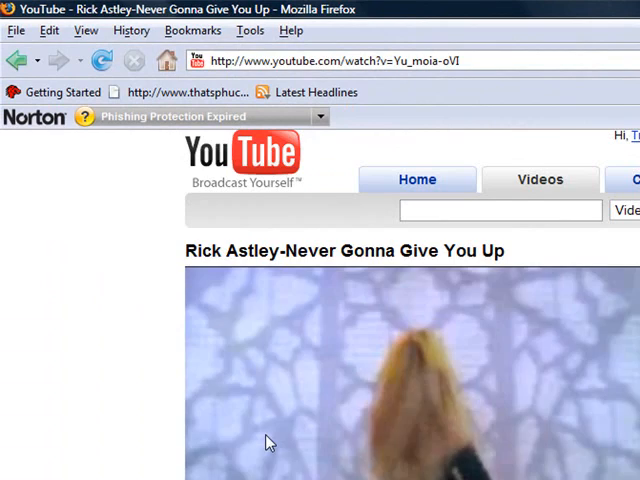
# - Go back to the home page's featured videos and end up on the Rick Astley video again
pyautogui.click(16, 60)
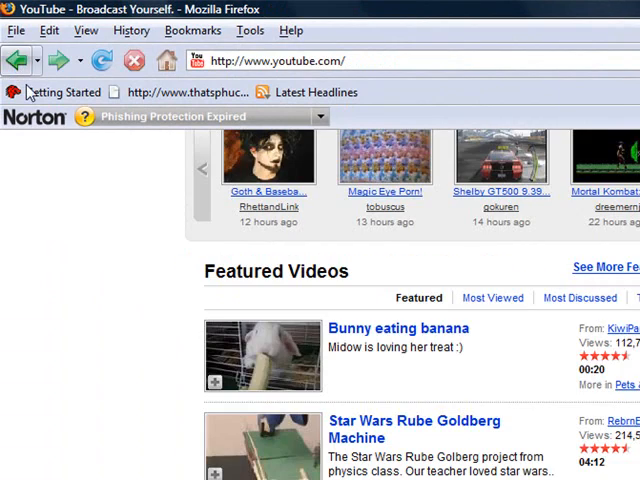
pyautogui.scroll(-3)
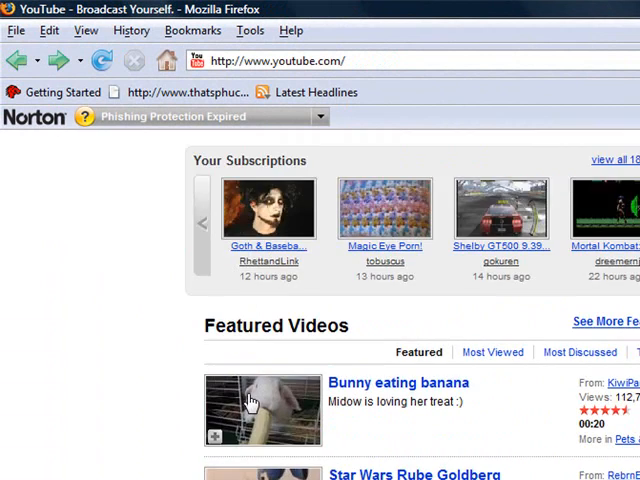
pyautogui.scroll(-3)
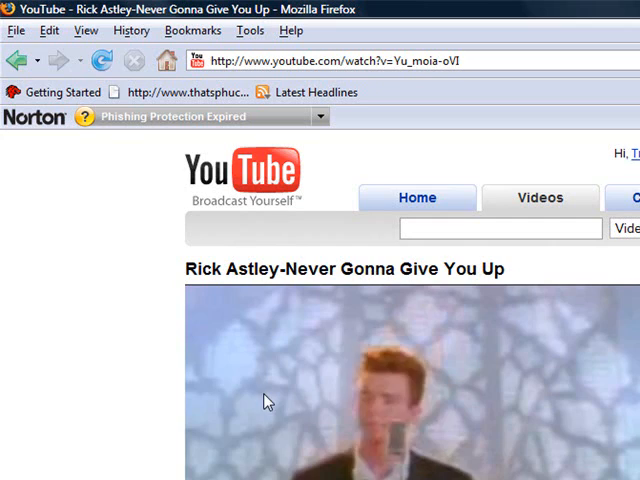
# - Return to the home page and browse the Featured Videos list past Organic Gear and Crazy Chihuahua
pyautogui.click(16, 60)
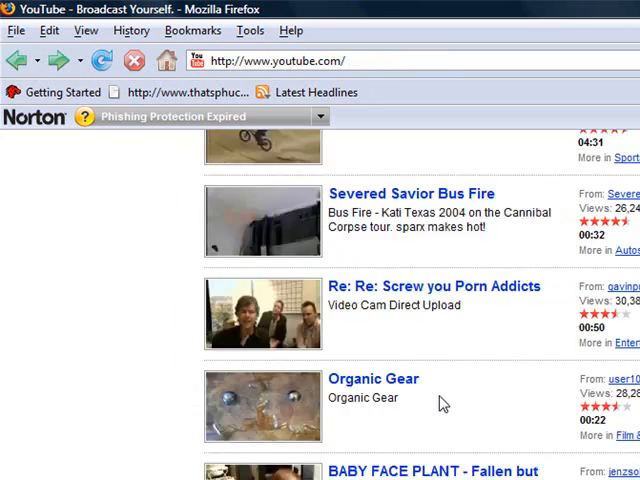
pyautogui.scroll(-3)
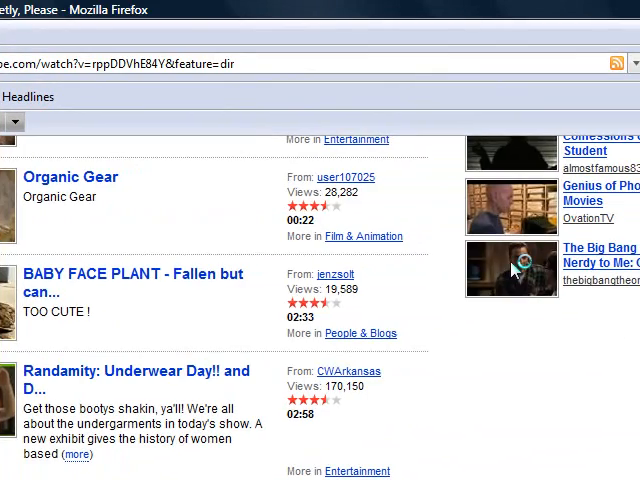
pyautogui.click(512, 264)
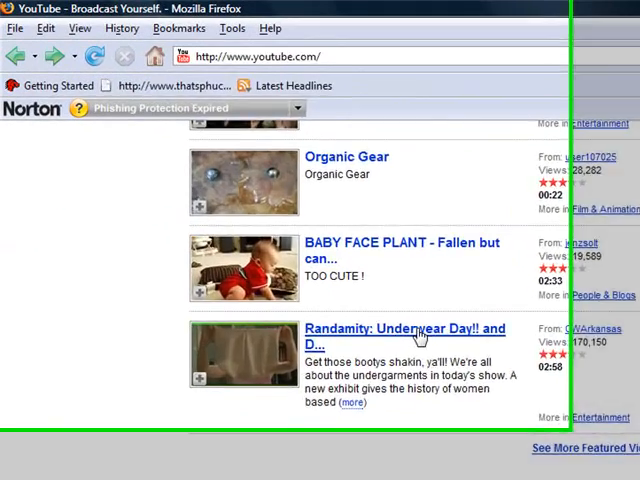
pyautogui.scroll(-3)
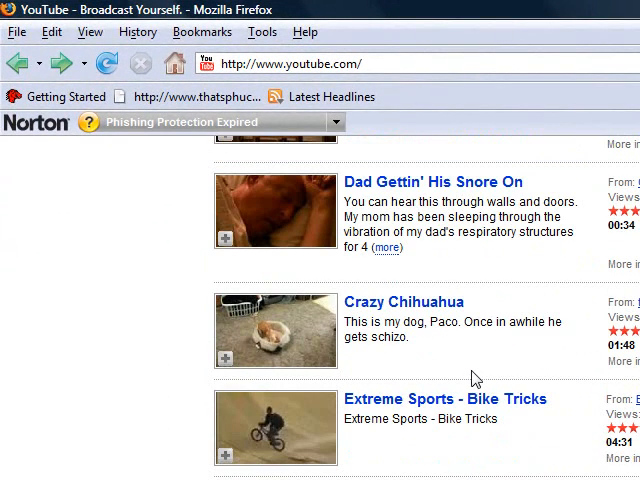
# - Land on the Rick Astley video via a featured clip and read its Comments & Responses, including "haha rick rolled!"
pyautogui.click(288, 428)
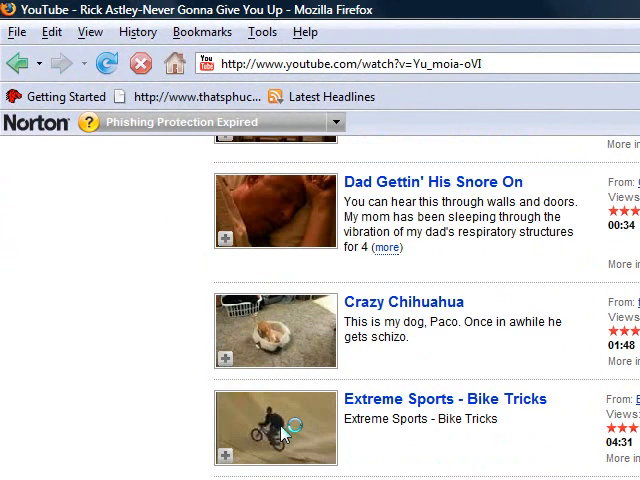
pyautogui.scroll(3)
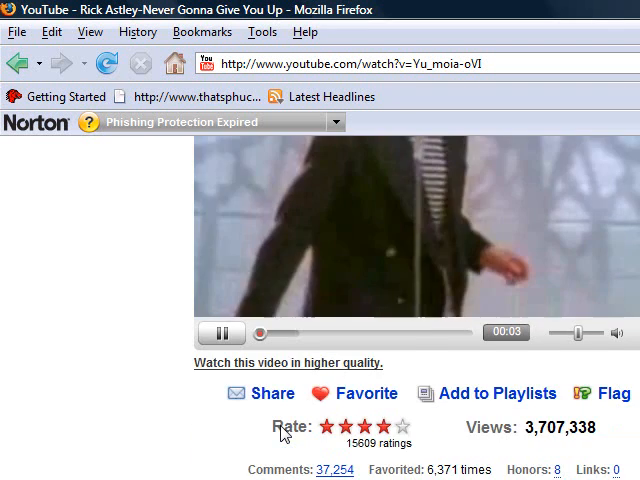
pyautogui.scroll(-3)
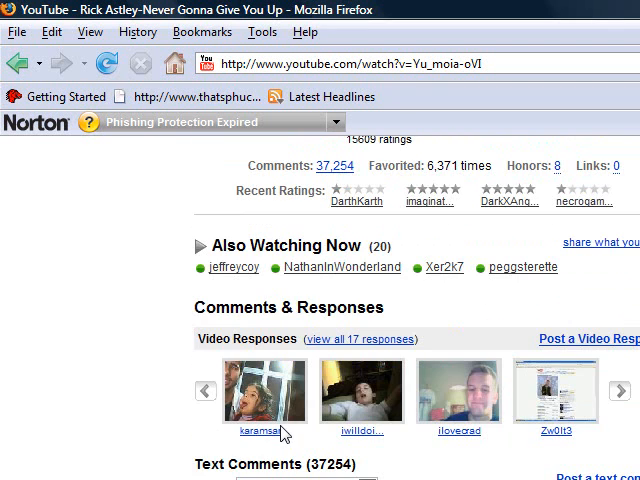
pyautogui.scroll(-3)
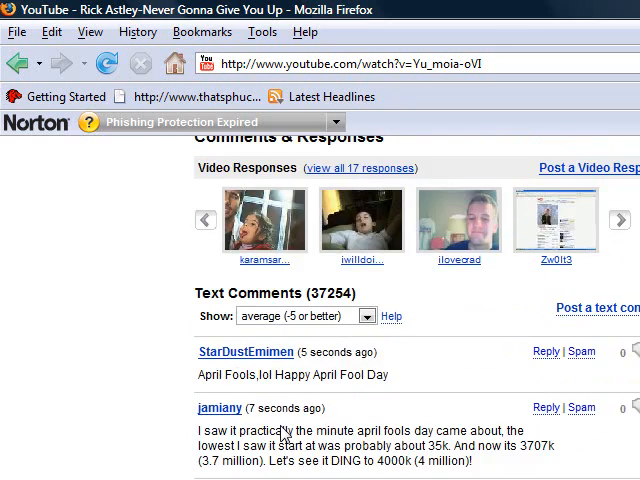
pyautogui.scroll(-3)
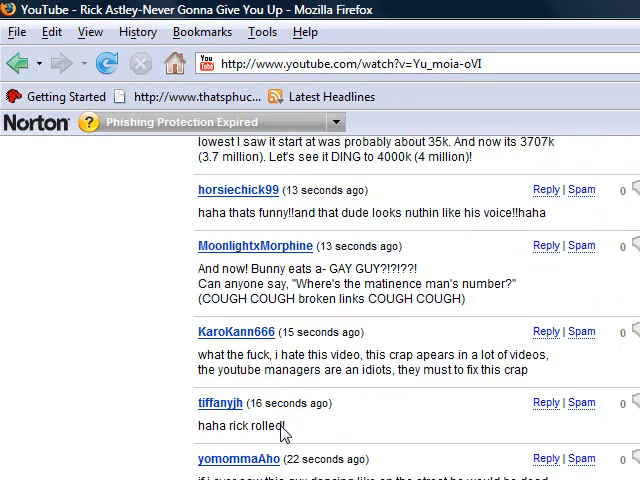
pyautogui.scroll(-3)
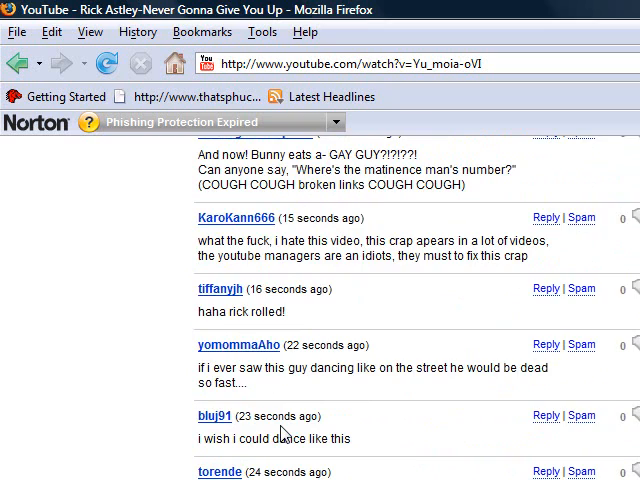